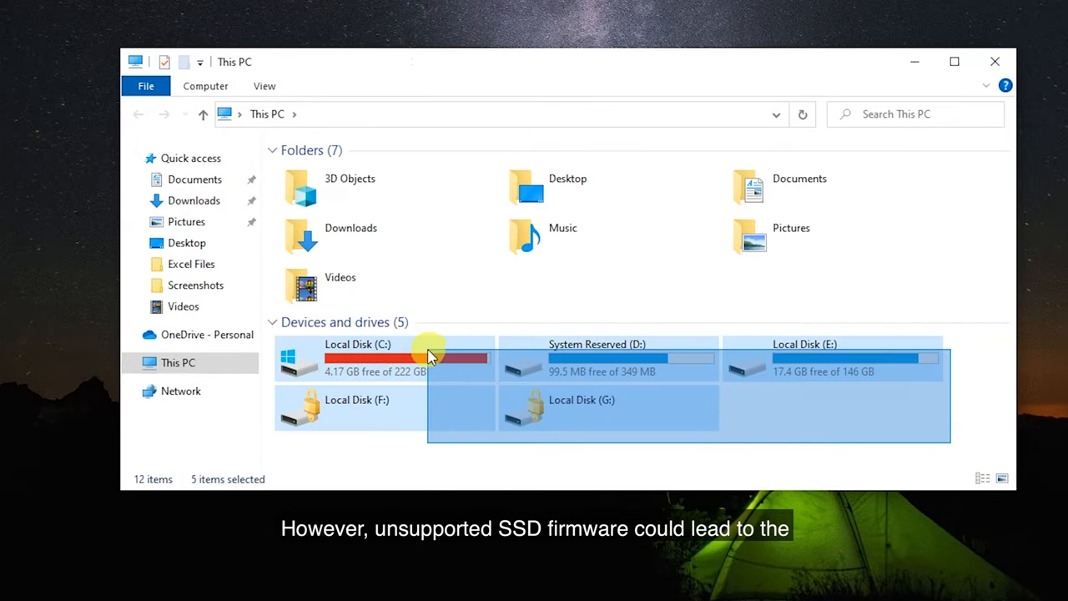
# - Update the CT240BX500SSD1 driver and close the 'best driver already installed' result
pyautogui.click(839, 286)
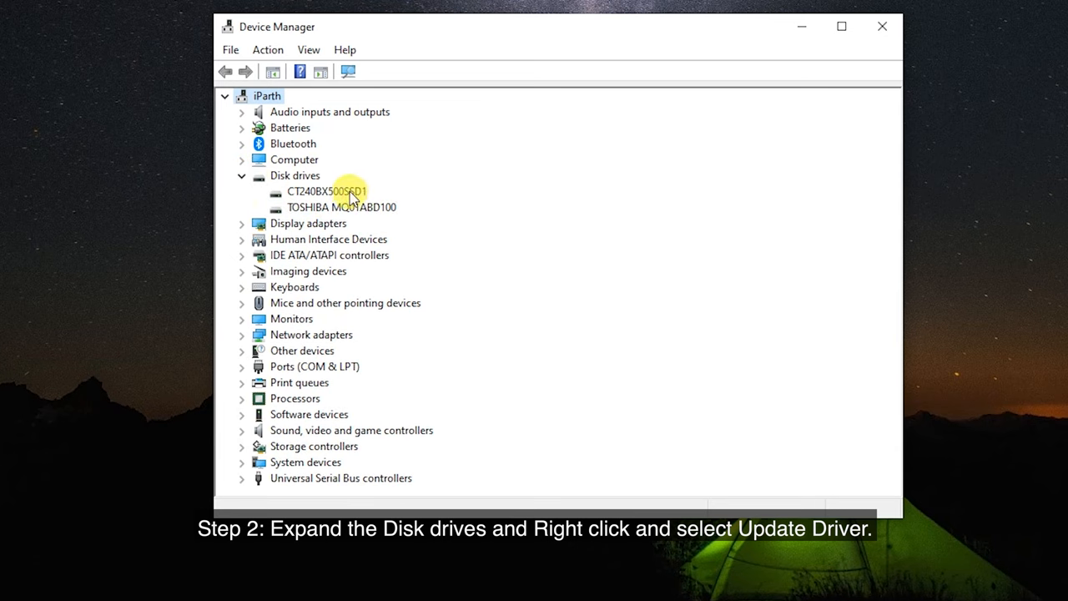
pyautogui.rightClick(325, 191)
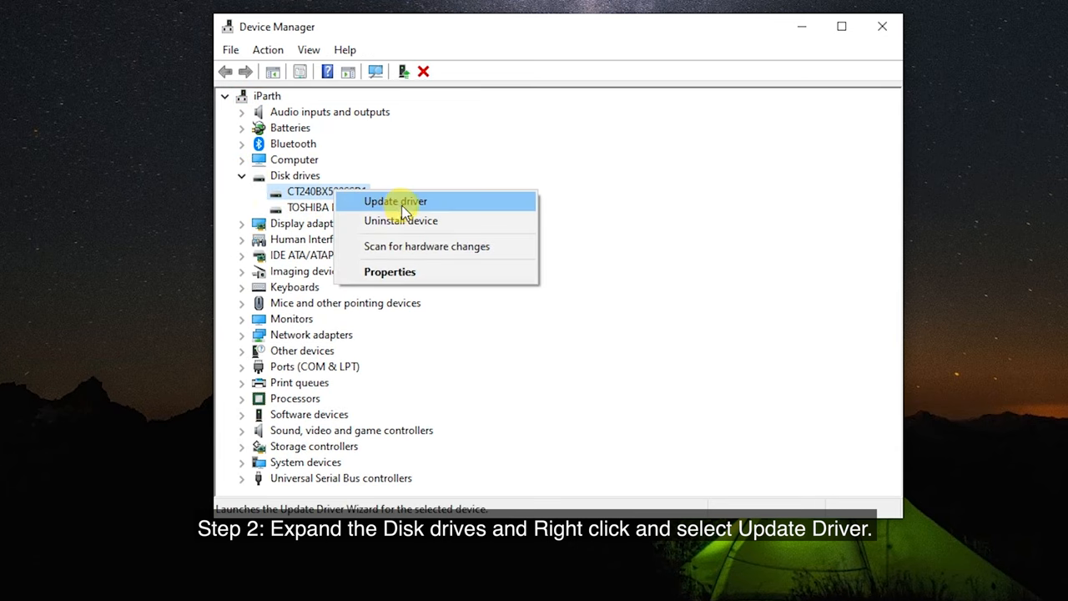
pyautogui.click(395, 201)
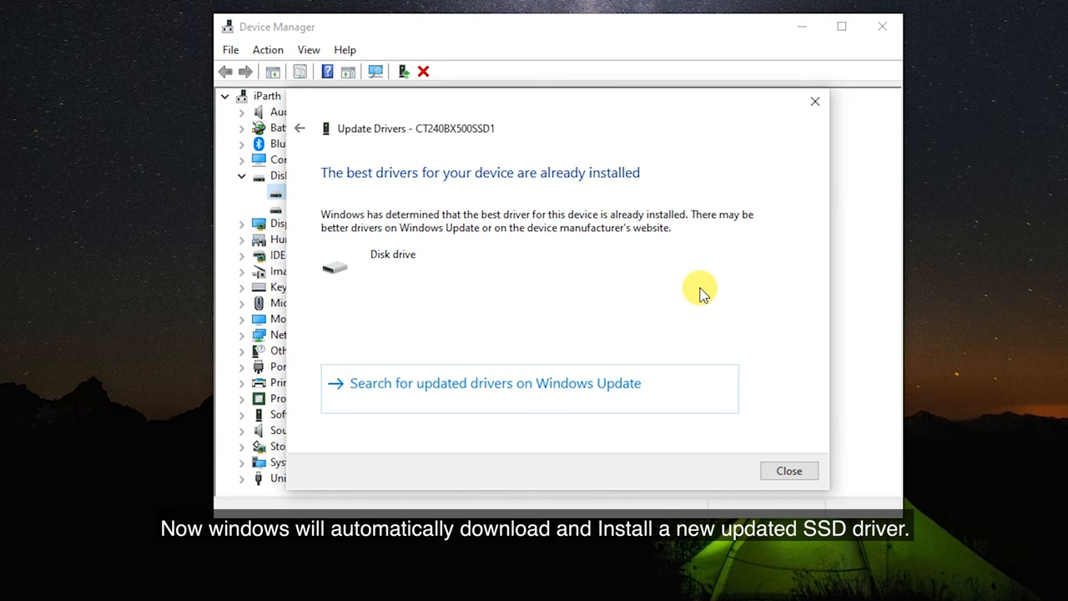
pyautogui.moveTo(638, 313)
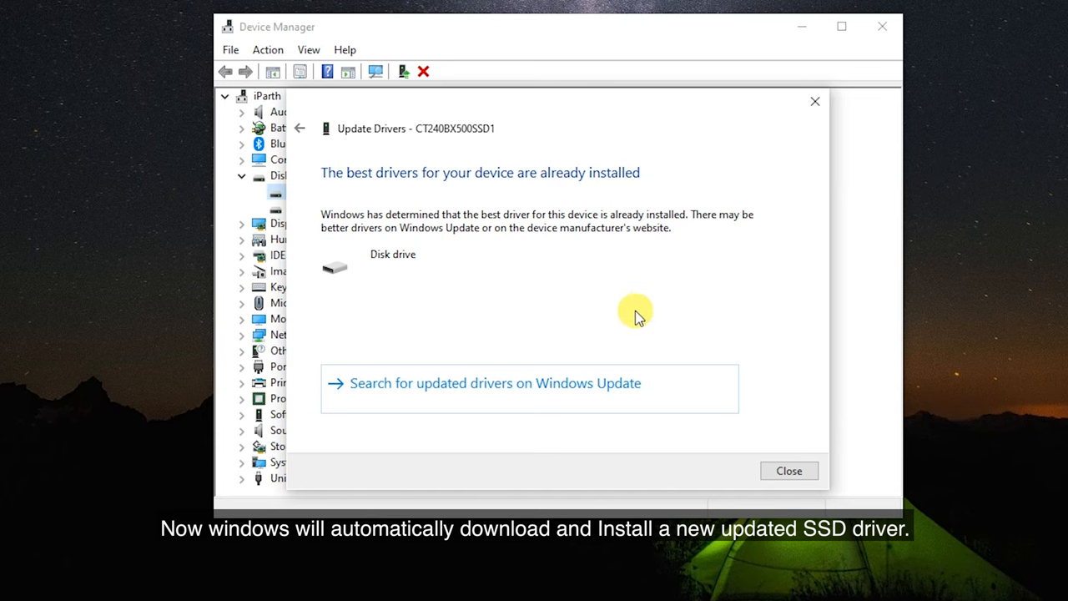
pyautogui.click(788, 470)
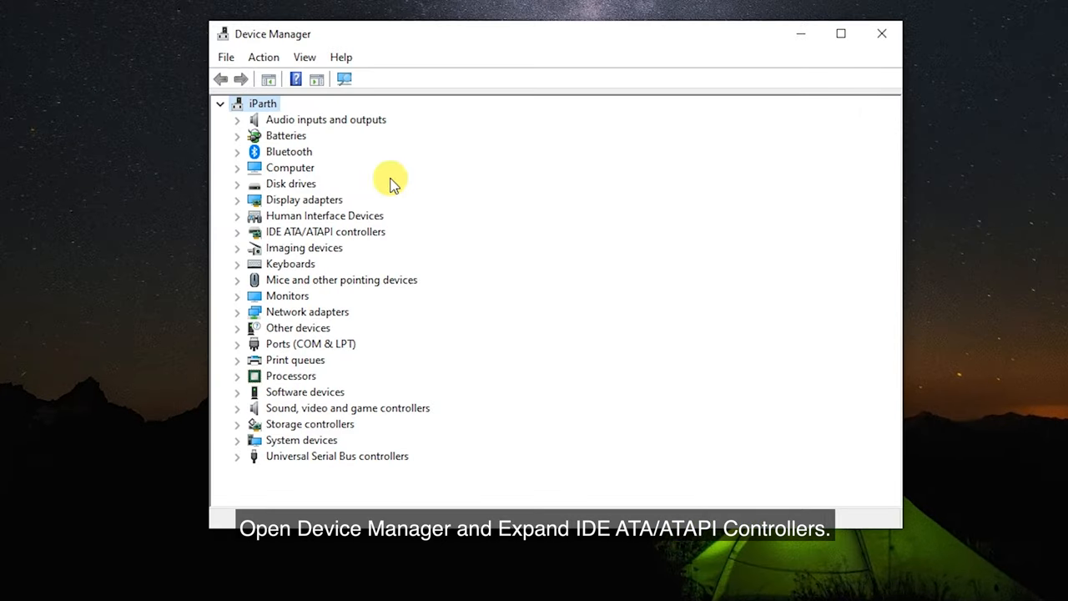
# - Open the Driver tab of the Standard SATA AHCI Controller's properties
pyautogui.click(238, 231)
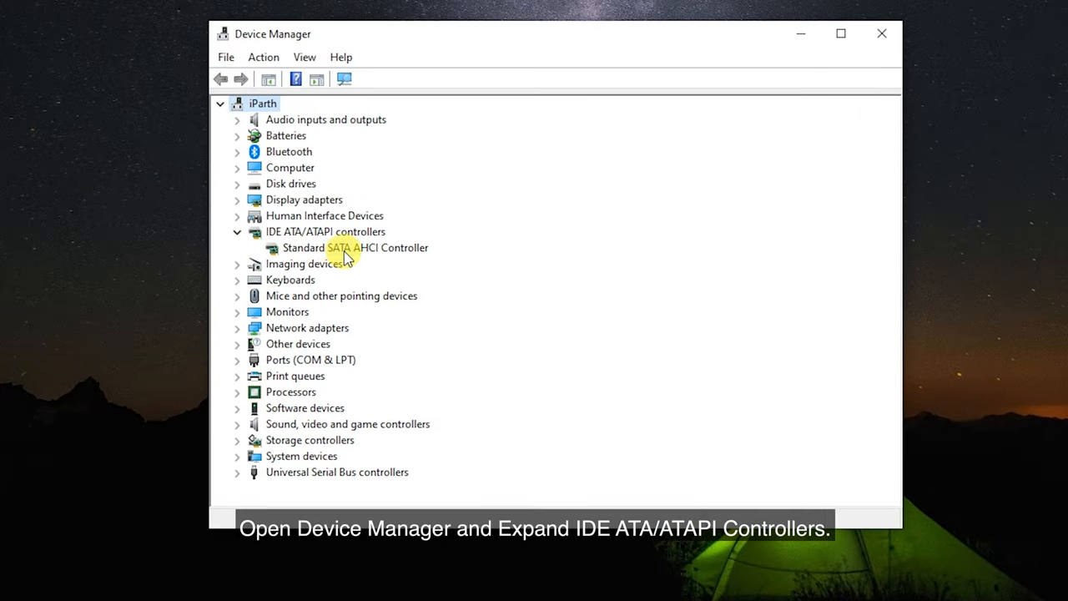
pyautogui.rightClick(355, 247)
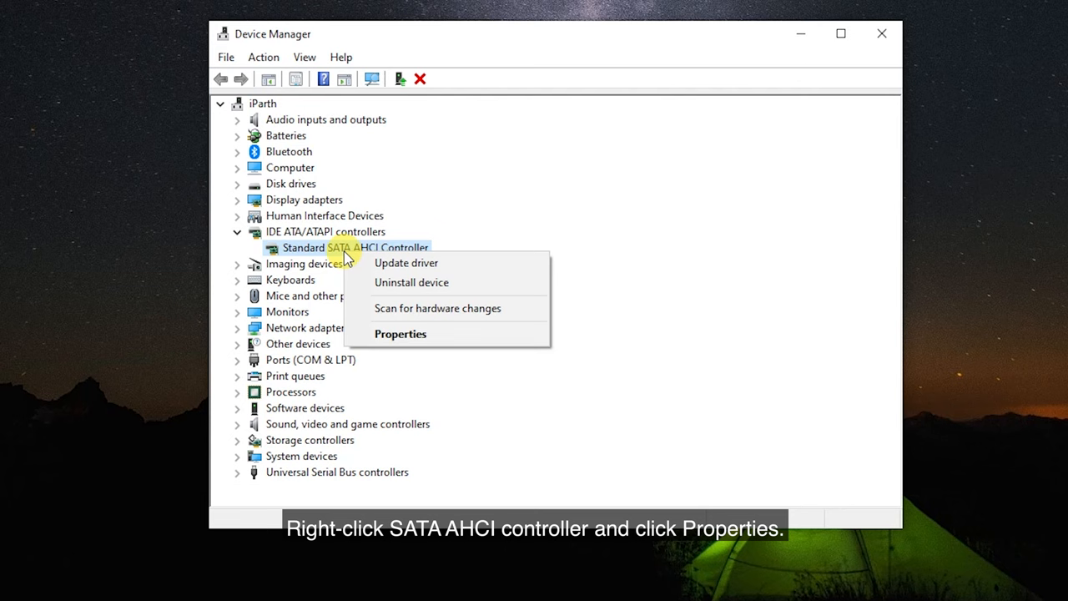
pyautogui.moveTo(391, 338)
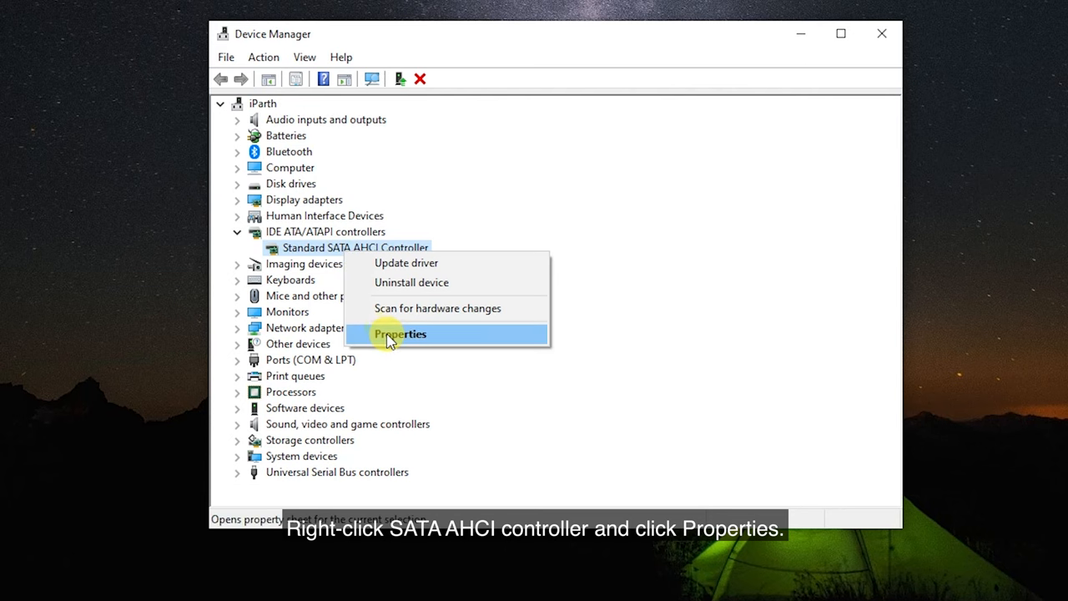
pyautogui.click(401, 334)
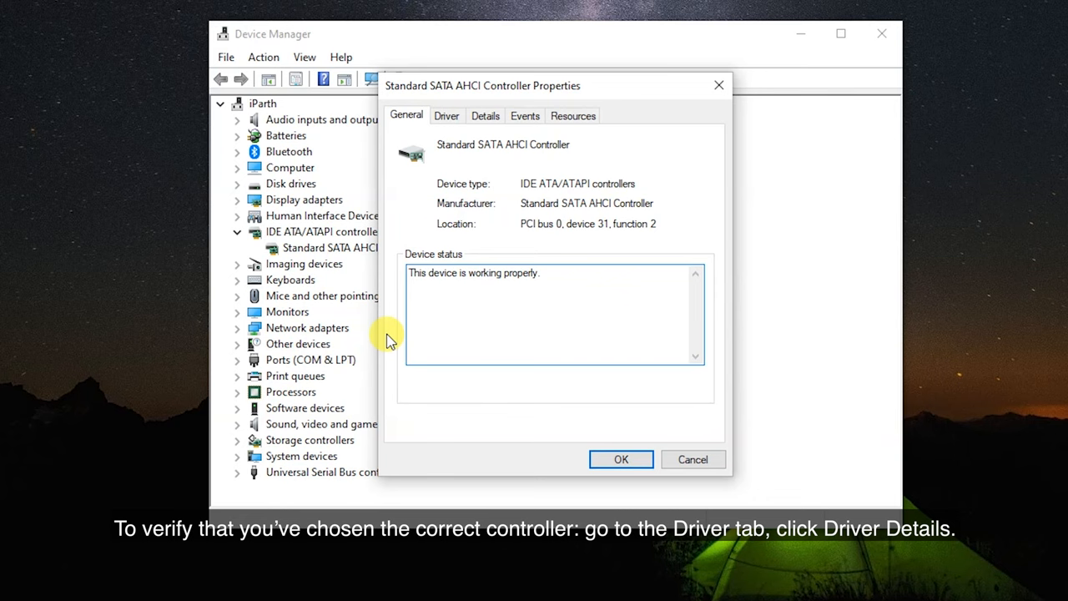
pyautogui.click(446, 115)
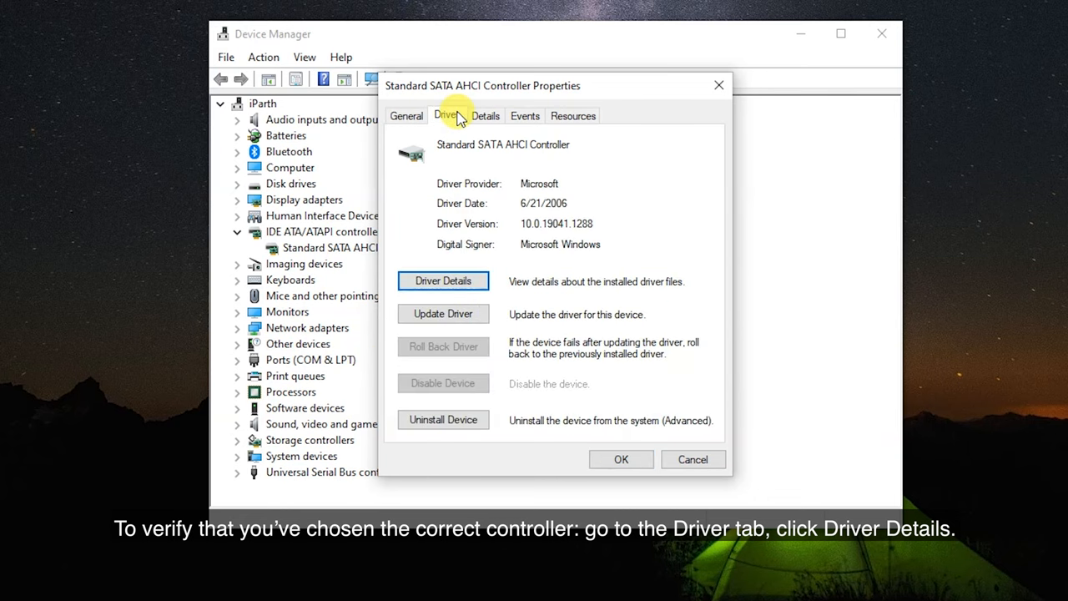
# - View the driver file details showing storahci.sys, then close both windows
pyautogui.click(443, 280)
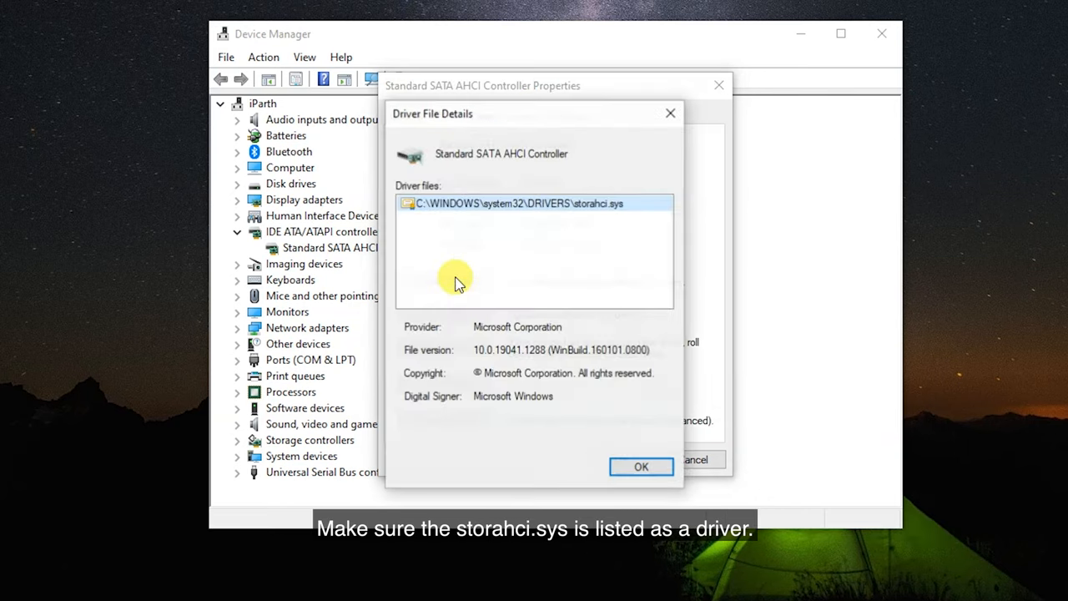
pyautogui.moveTo(626, 211)
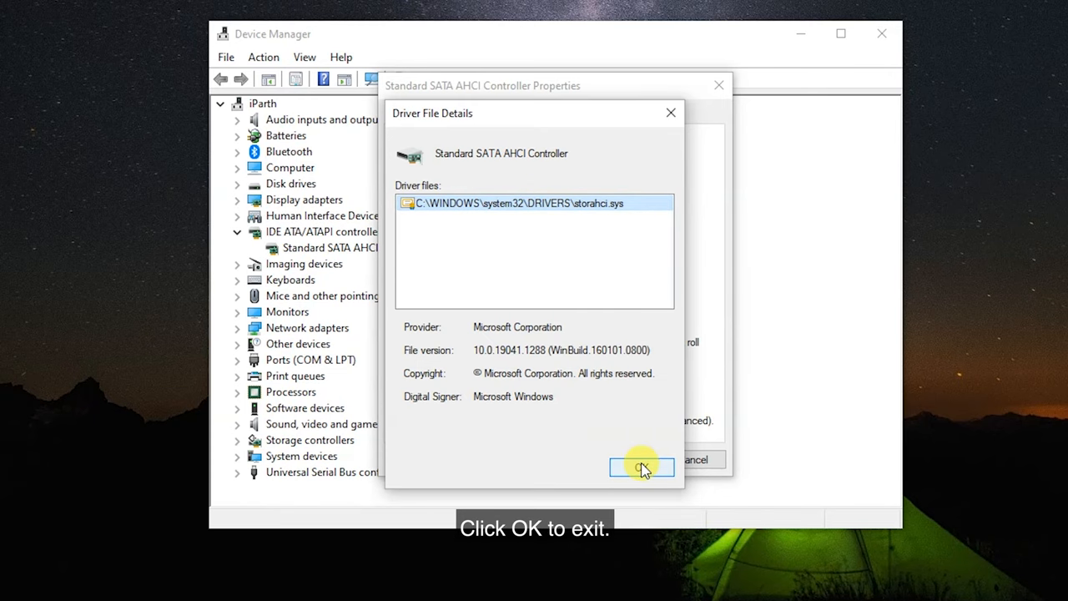
pyautogui.click(641, 467)
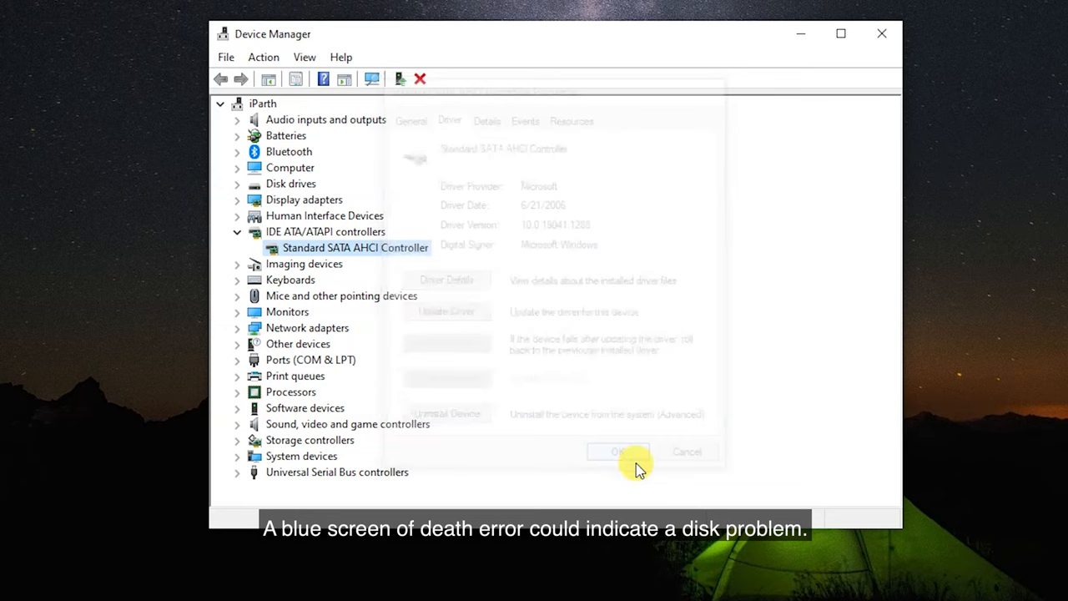
pyautogui.click(618, 451)
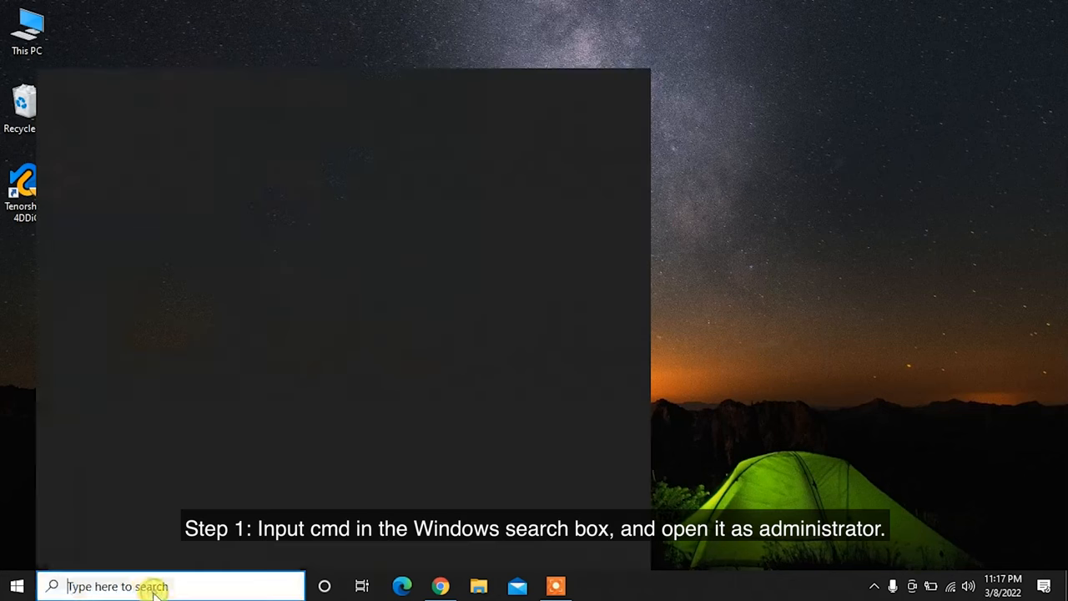
# - Run chkdsk C:/f in an admin Command Prompt, answer Y to schedule at restart, and exit
pyautogui.write('cmd')
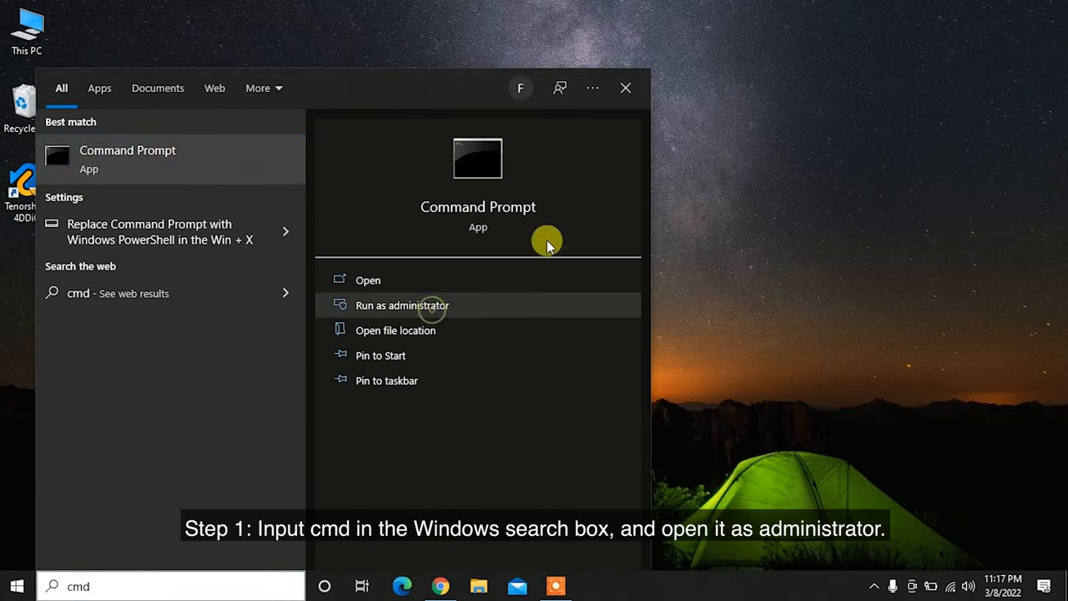
pyautogui.click(402, 305)
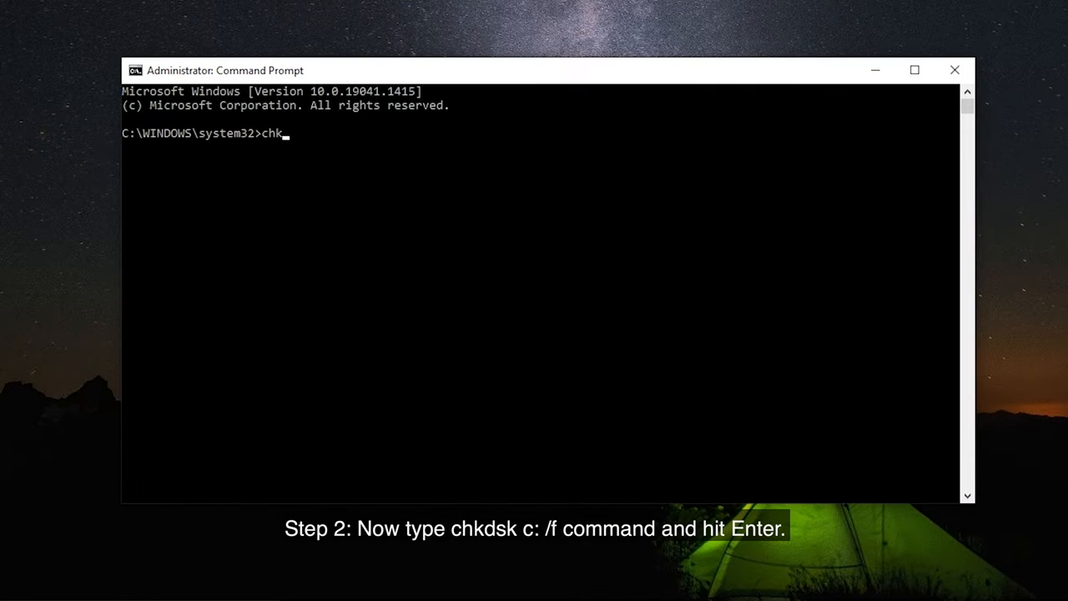
pyautogui.write('dsk C')
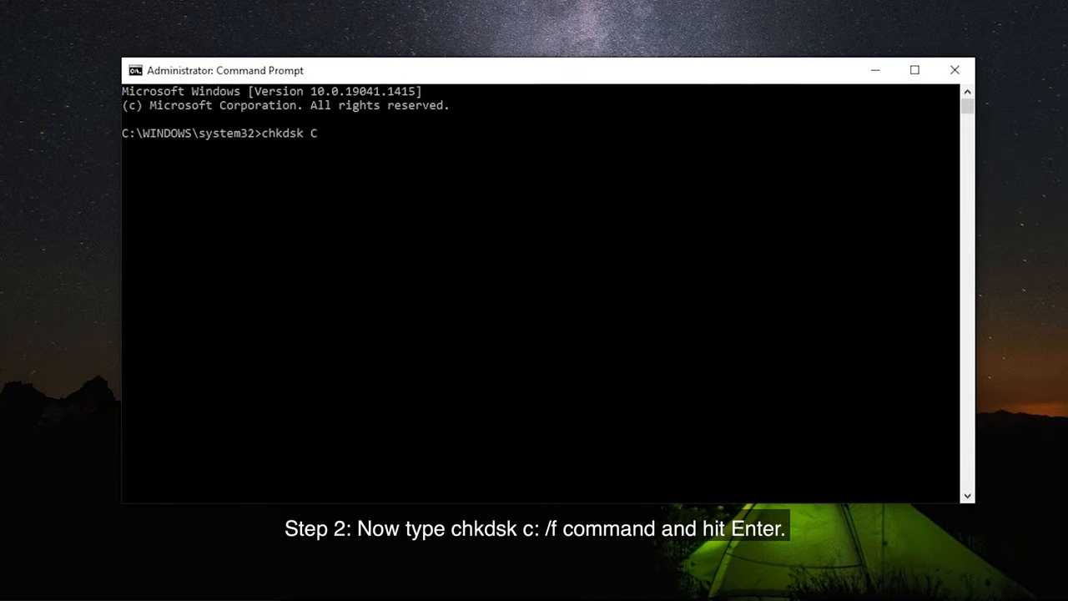
pyautogui.write(':/f')
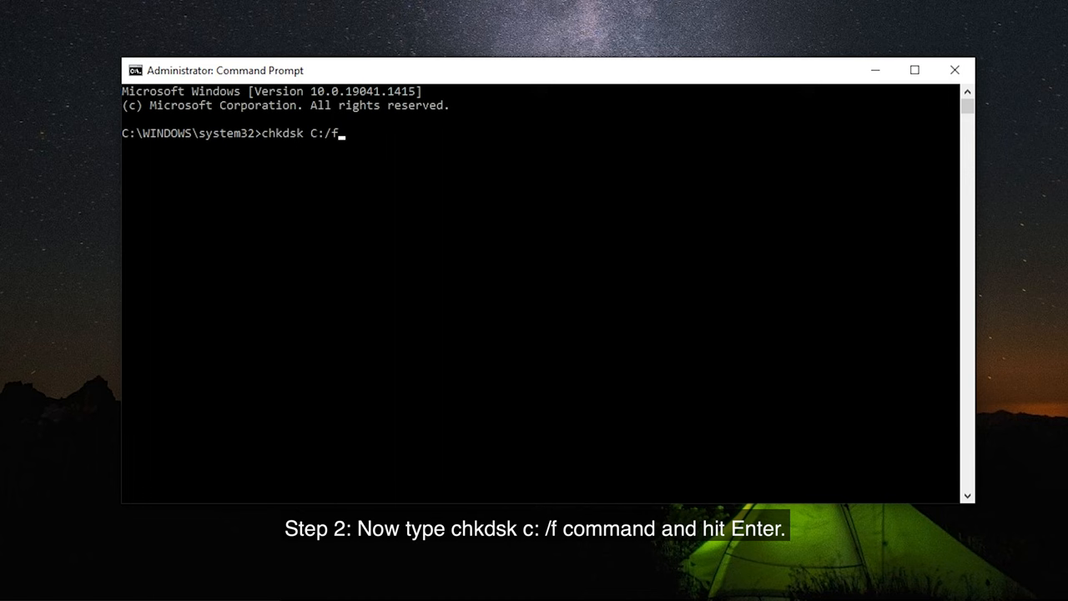
pyautogui.press('Enter')
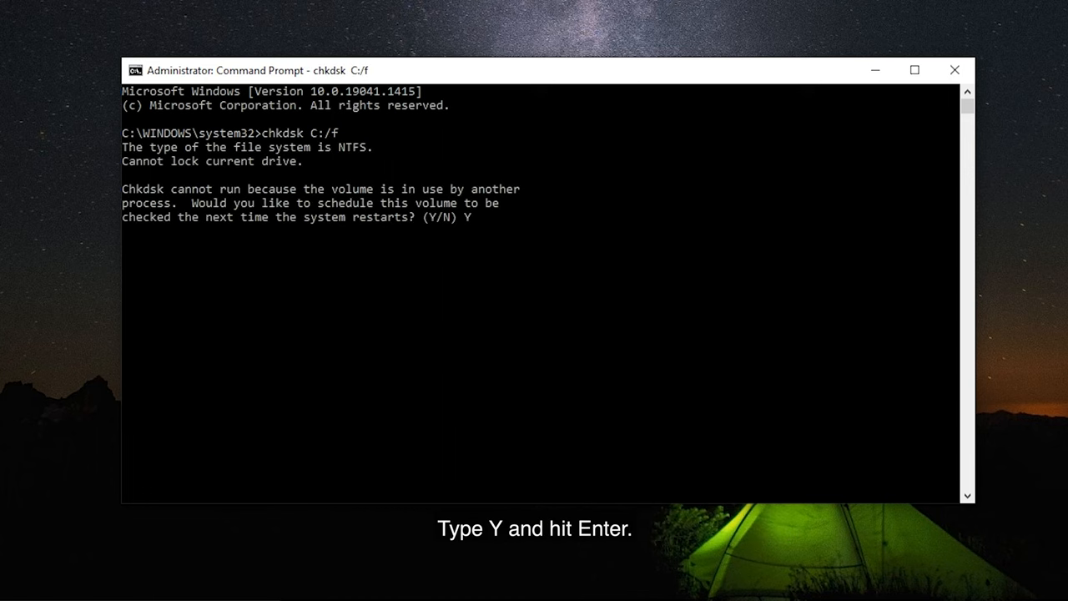
pyautogui.press('Enter')
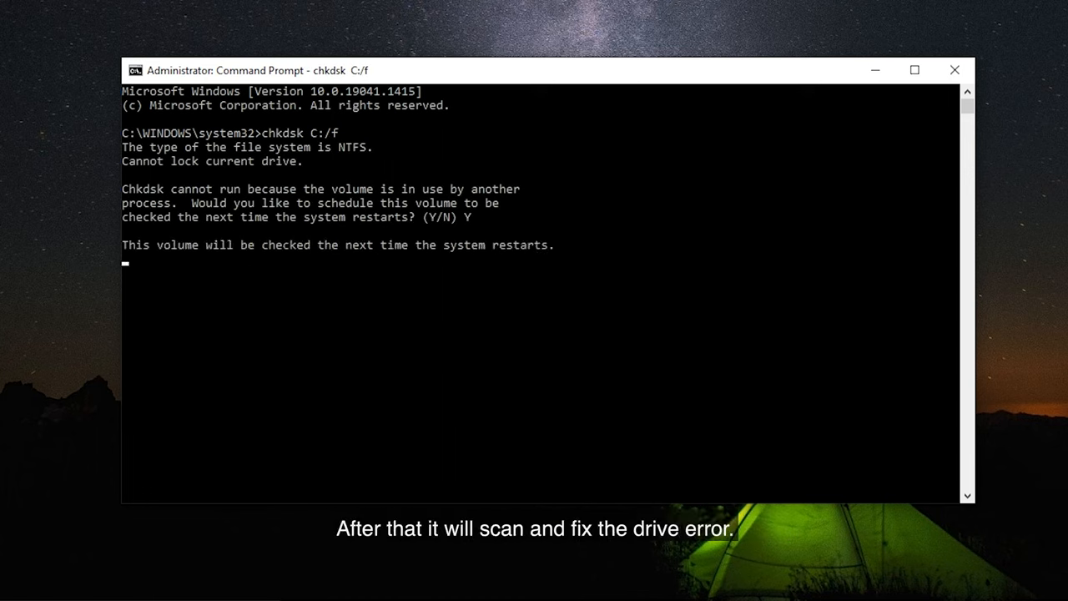
pyautogui.write('exit')
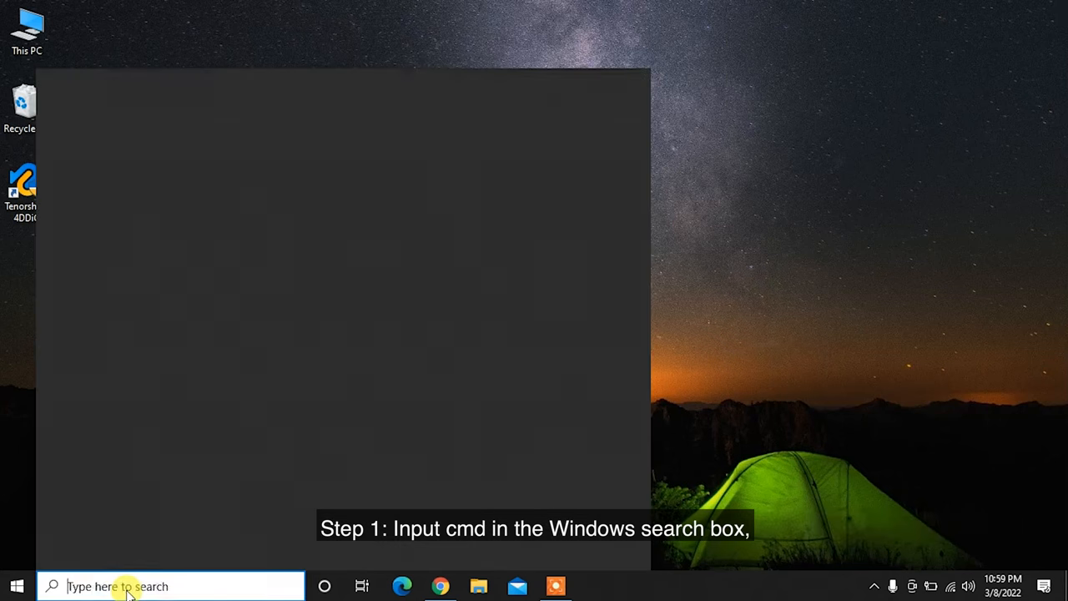
# - Run sfc /scannow in an administrator Command Prompt to repair corrupt files, then exit
pyautogui.write('cmd')
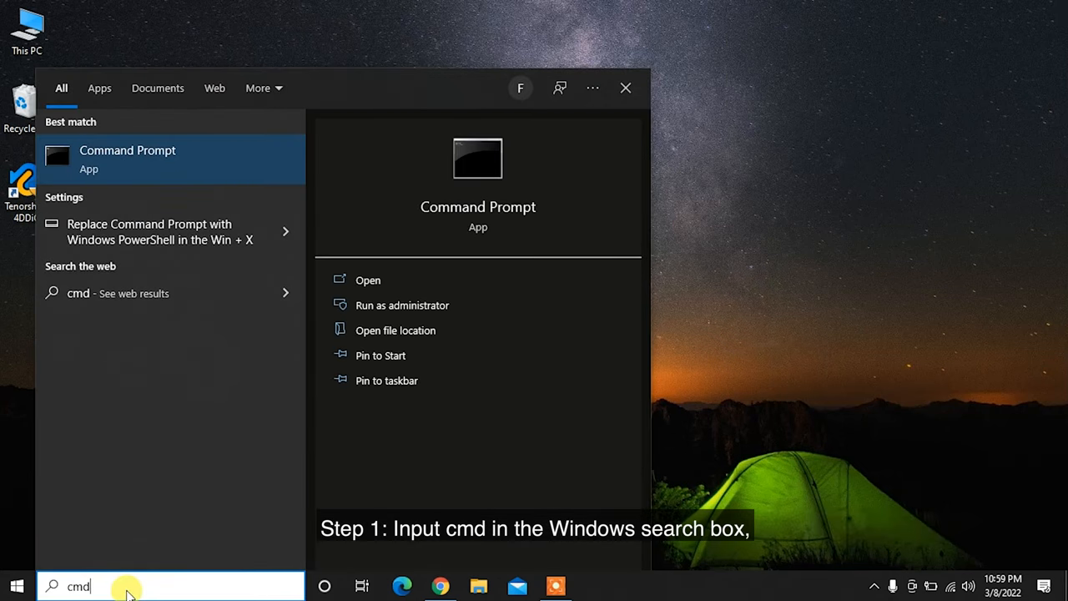
pyautogui.rightClick(126, 158)
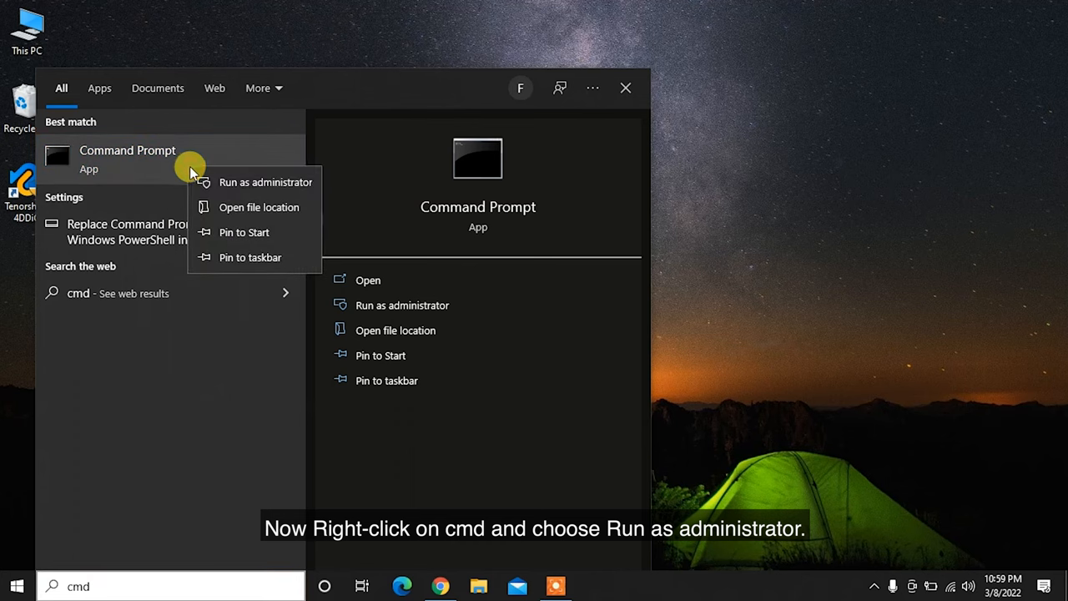
pyautogui.click(266, 182)
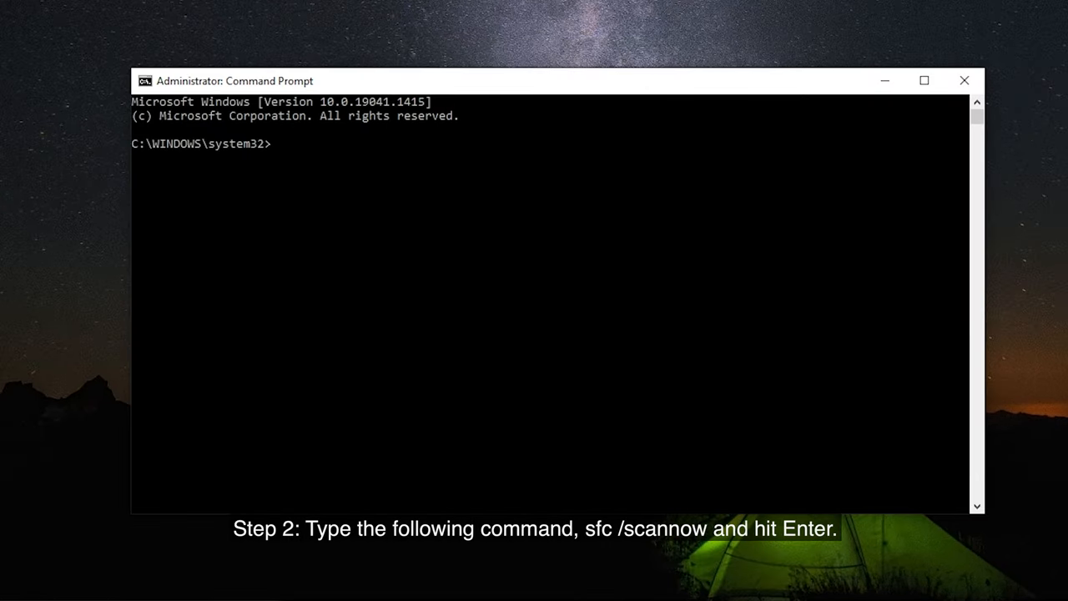
pyautogui.write('sf')
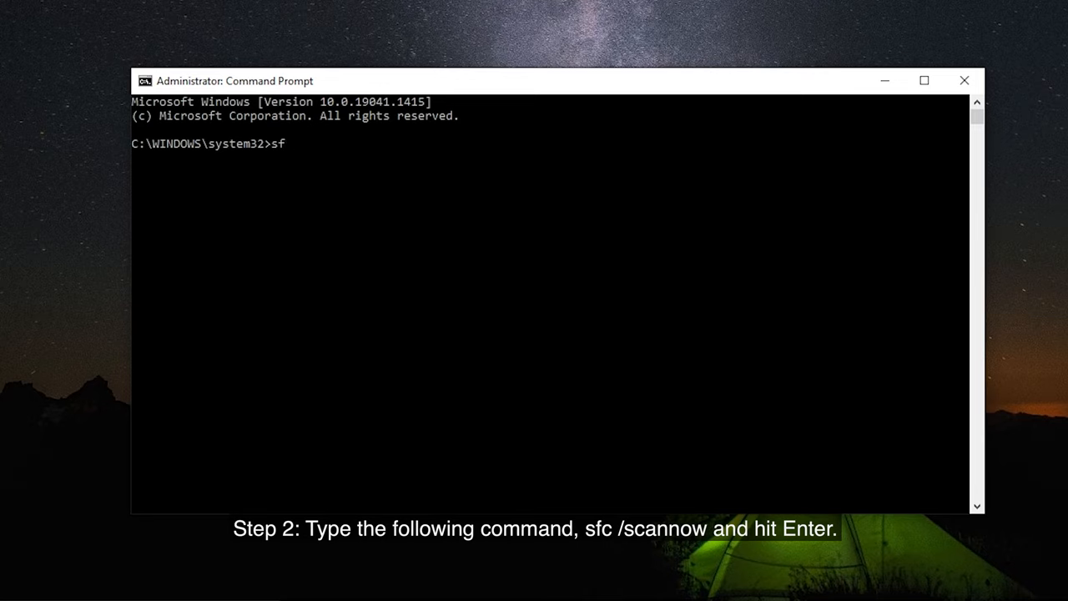
pyautogui.press('Enter')
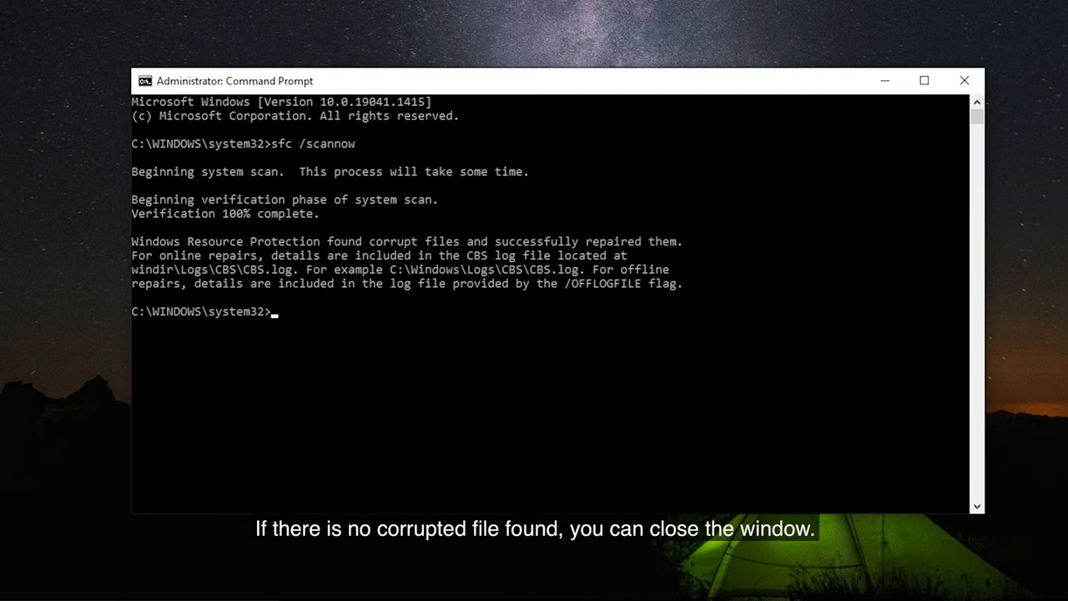
pyautogui.write('exit')
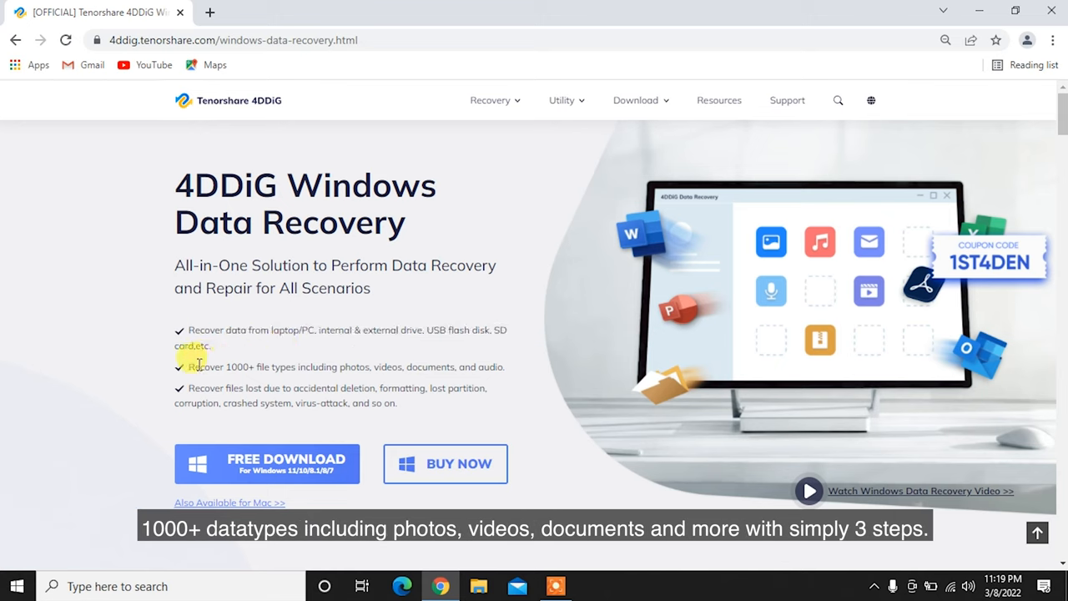
# - On the 4DDiG Windows Data Recovery page, scroll down and get the free trial
pyautogui.moveTo(187, 367); pyautogui.dragTo(508, 368)
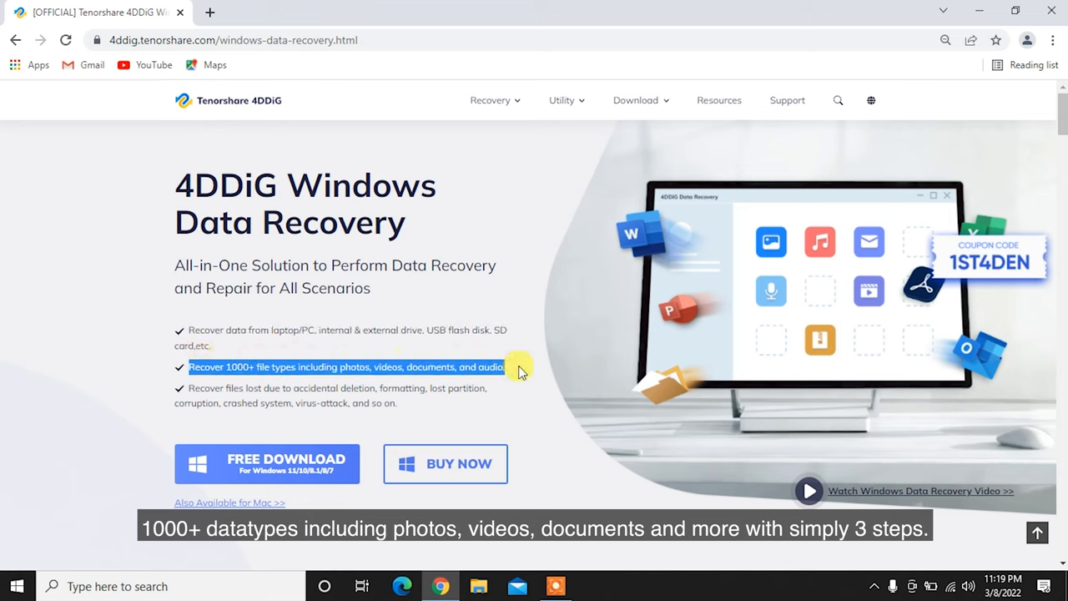
pyautogui.scroll(-3)
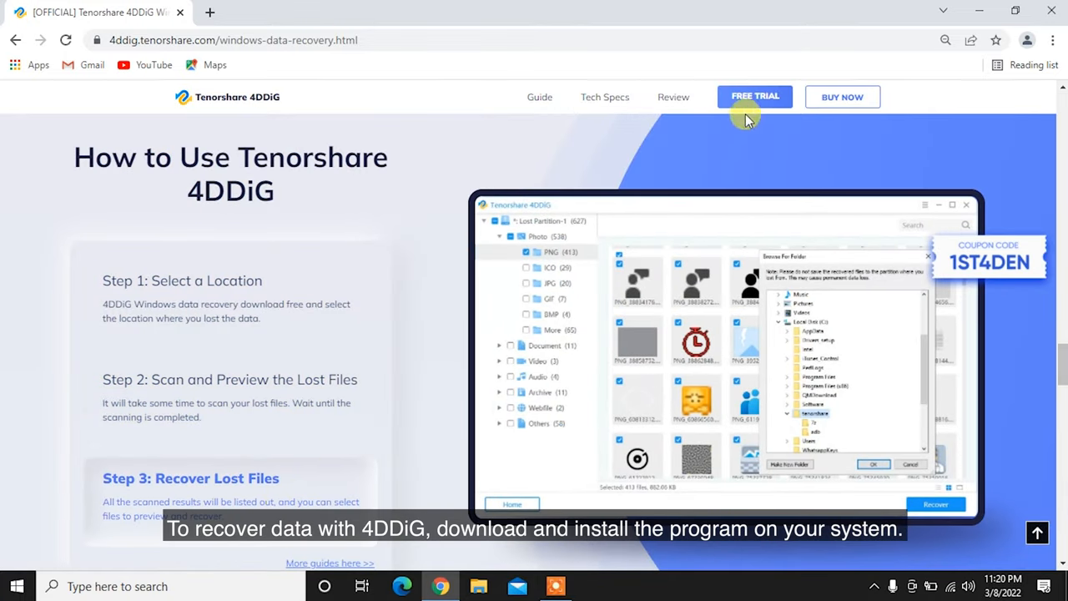
pyautogui.click(754, 96)
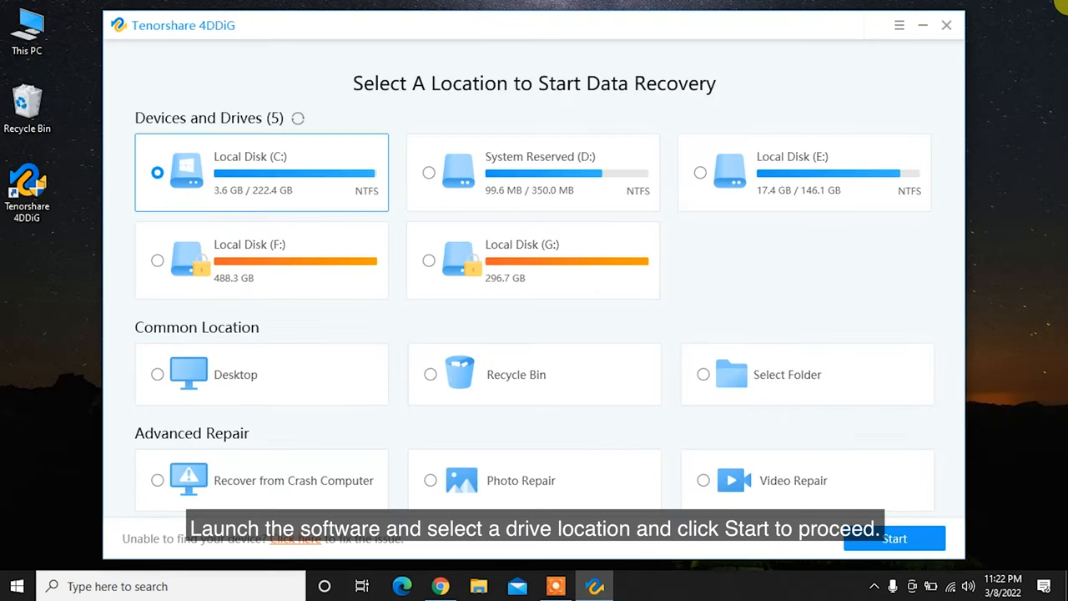
pyautogui.moveTo(571, 361)
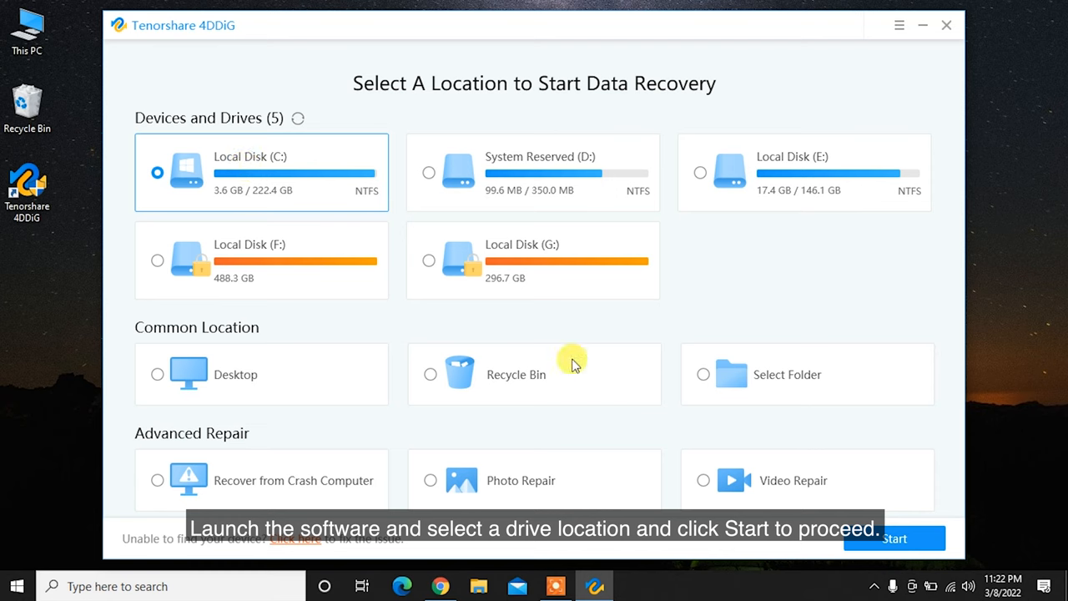
# - Scan the chosen drive, mark the JPG photos including Goal_2.jpg, and recover them to a path
pyautogui.click(904, 535)
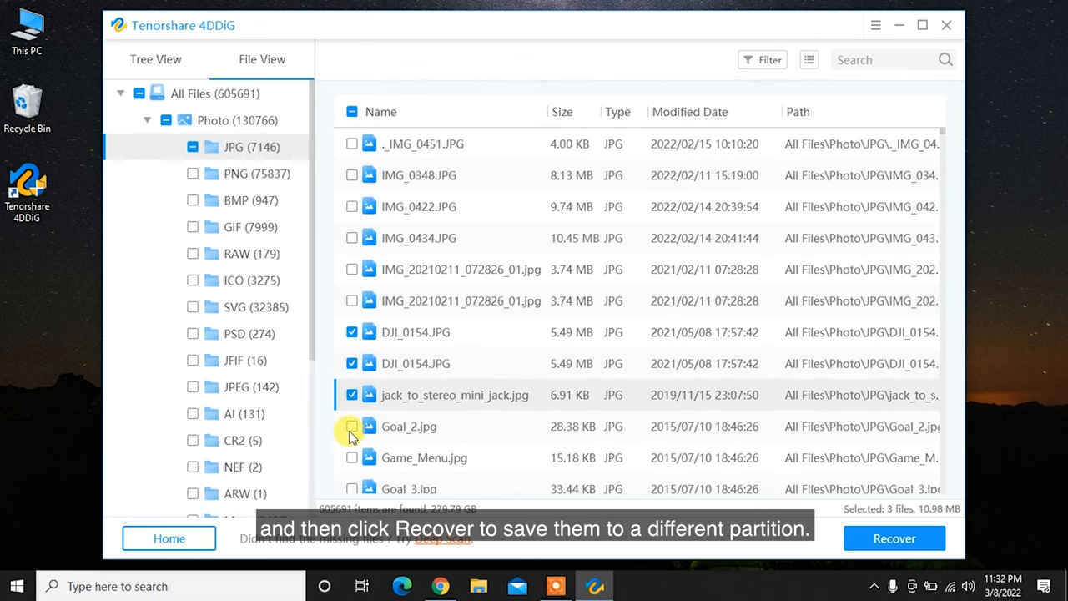
pyautogui.click(894, 537)
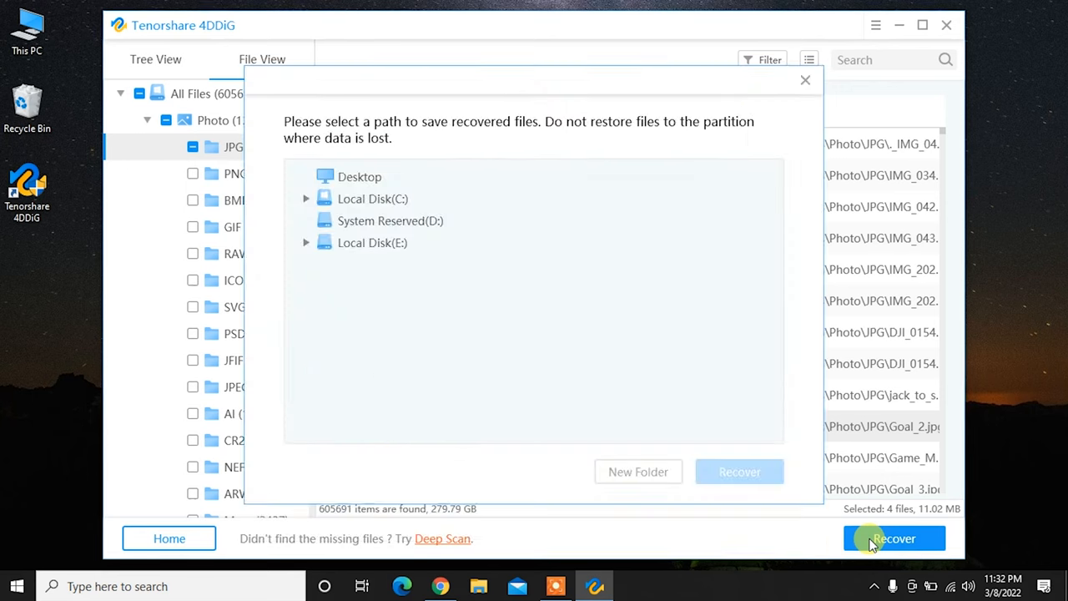
pyautogui.click(893, 537)
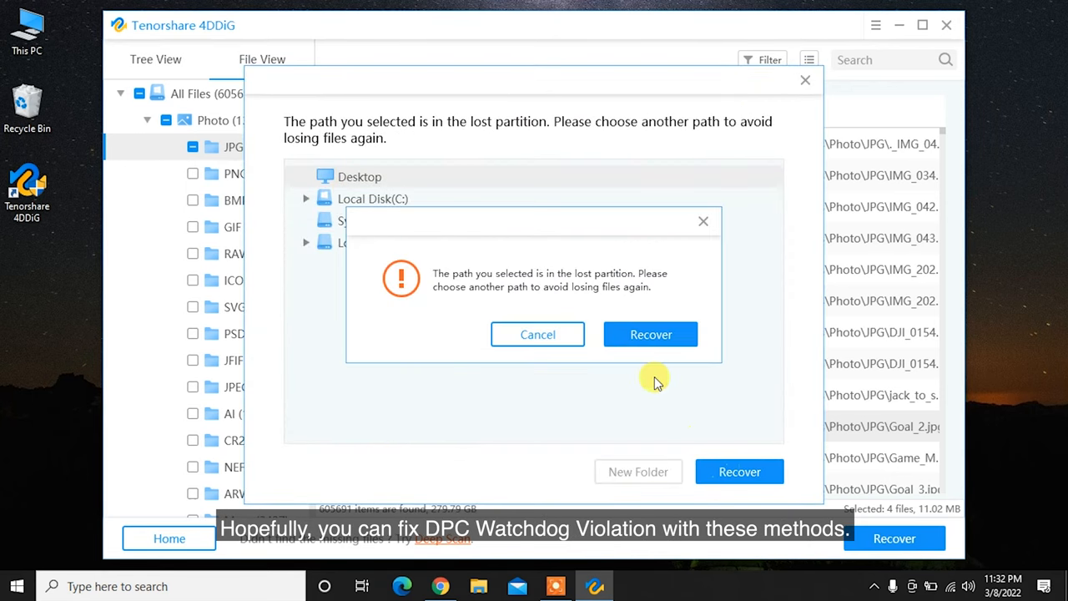
pyautogui.click(537, 334)
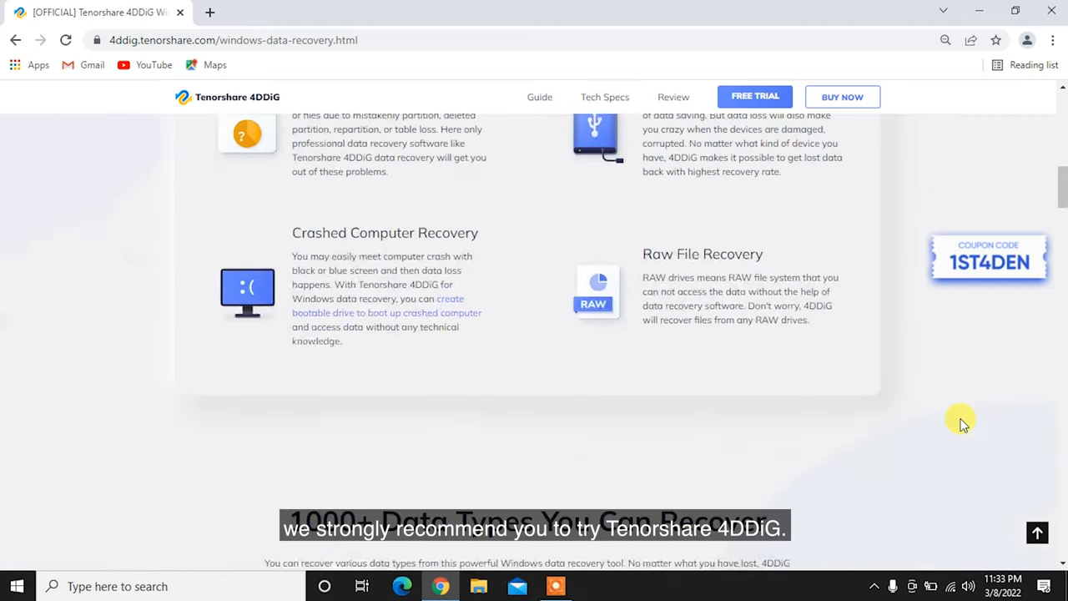
pyautogui.scroll(-3)
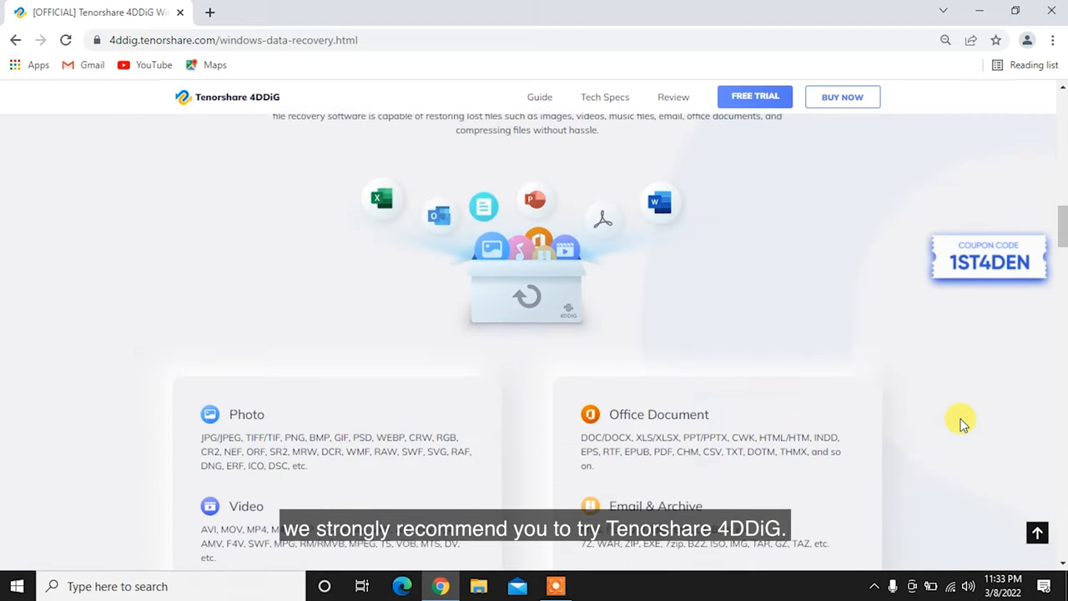
pyautogui.scroll(-3)
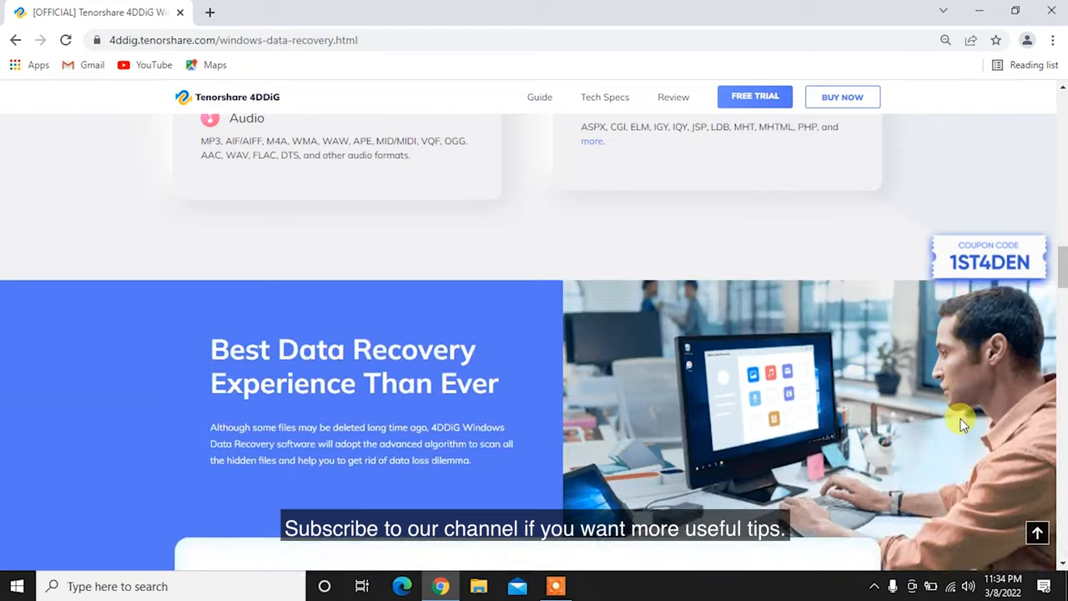
pyautogui.scroll(-3)
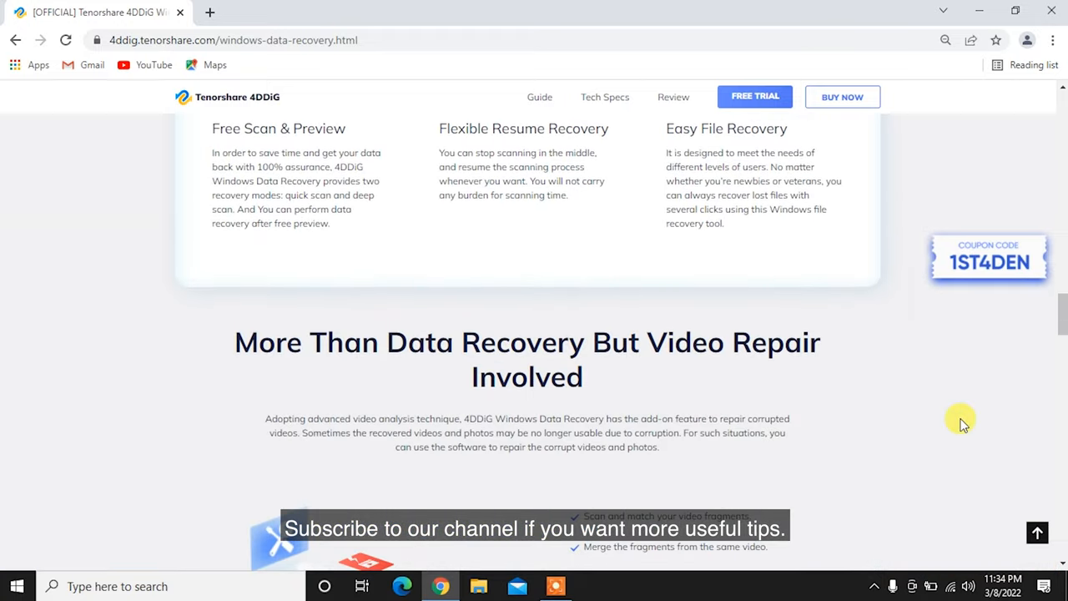